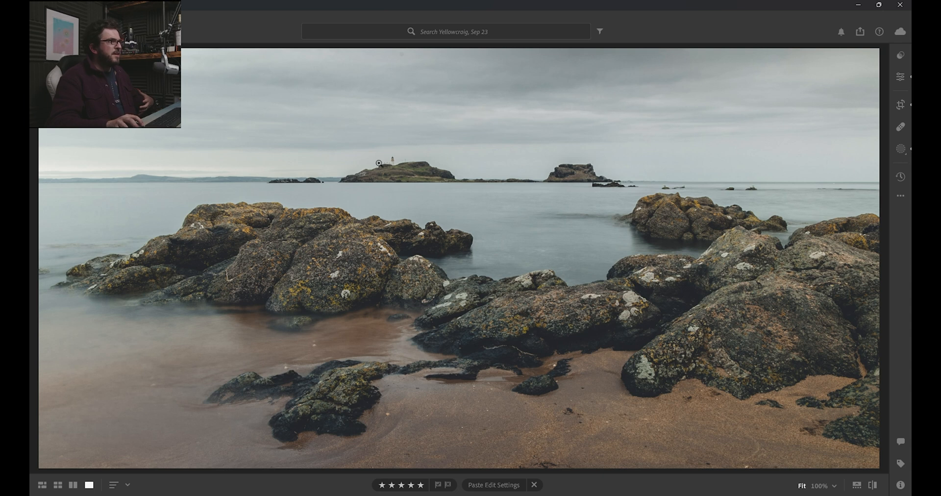
pyautogui.moveTo(477, 160)
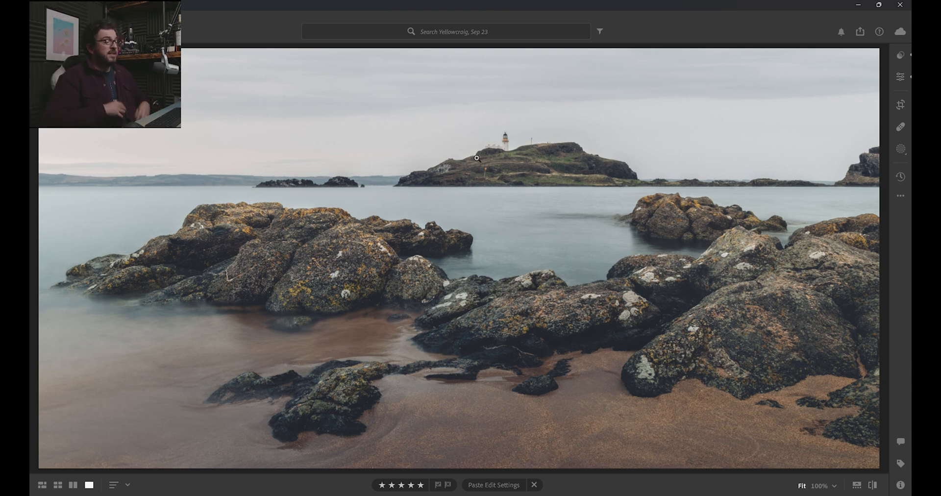
# Return to the beach photo grid and open the zoomed lighthouse photo
pyautogui.click(42, 485)
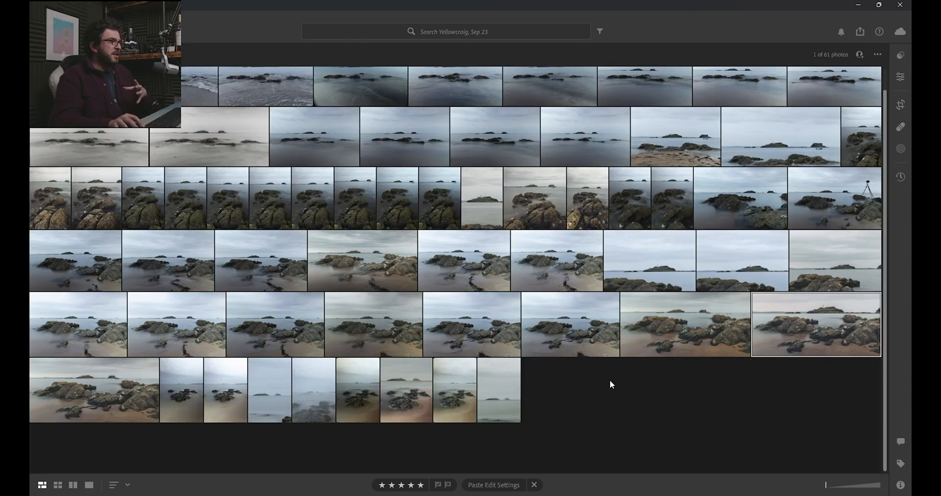
pyautogui.moveTo(712, 343)
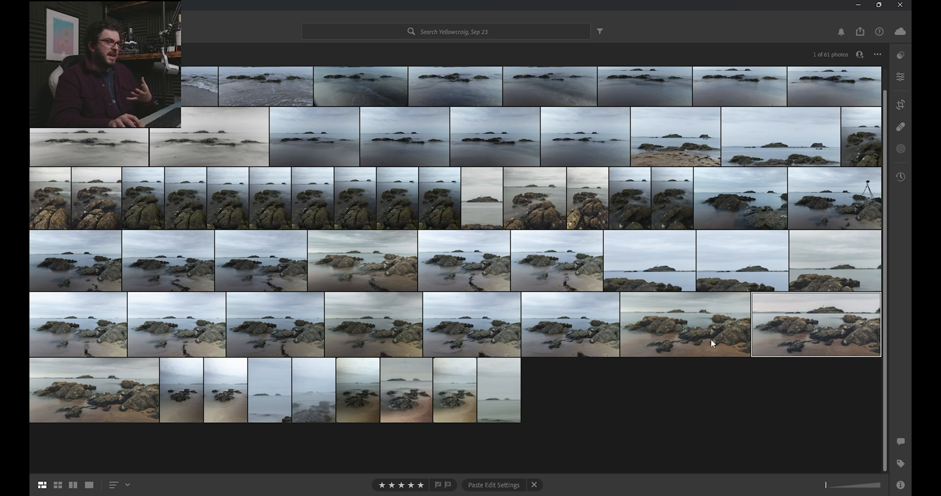
pyautogui.moveTo(829, 327)
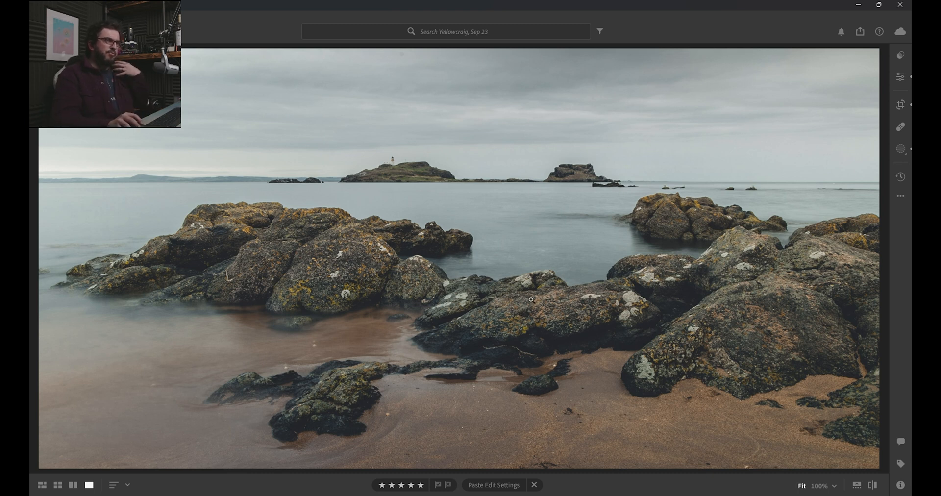
pyautogui.moveTo(901, 149)
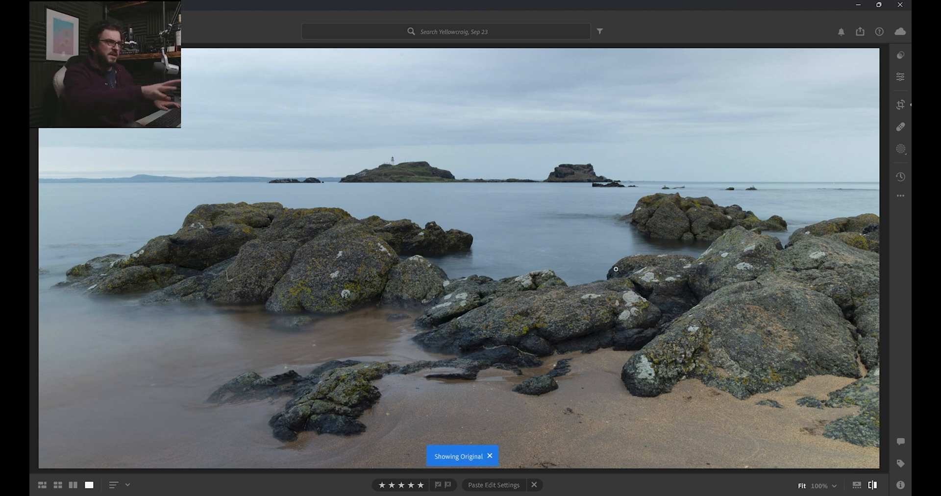
pyautogui.moveTo(786, 271)
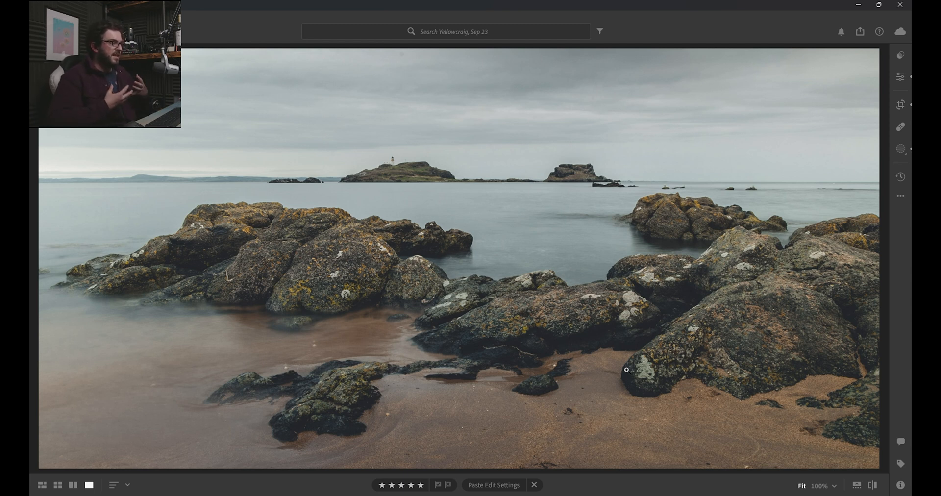
pyautogui.moveTo(420, 277)
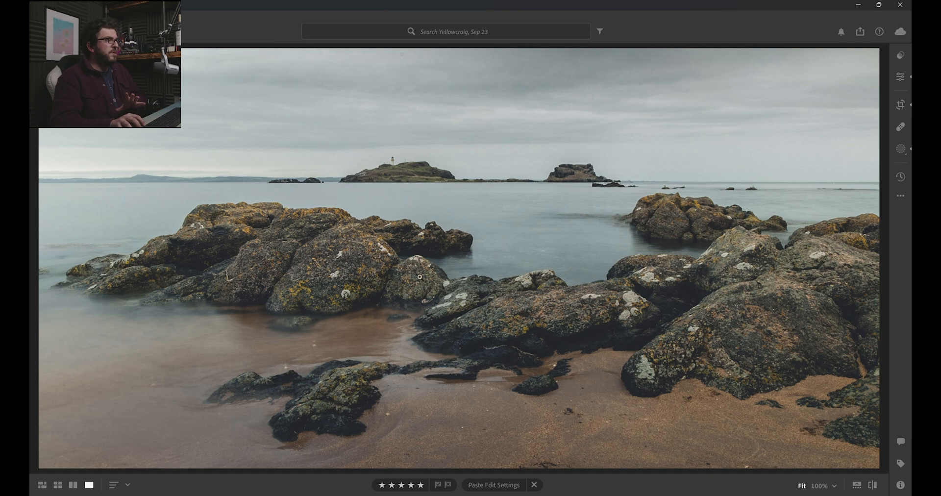
pyautogui.click(42, 485)
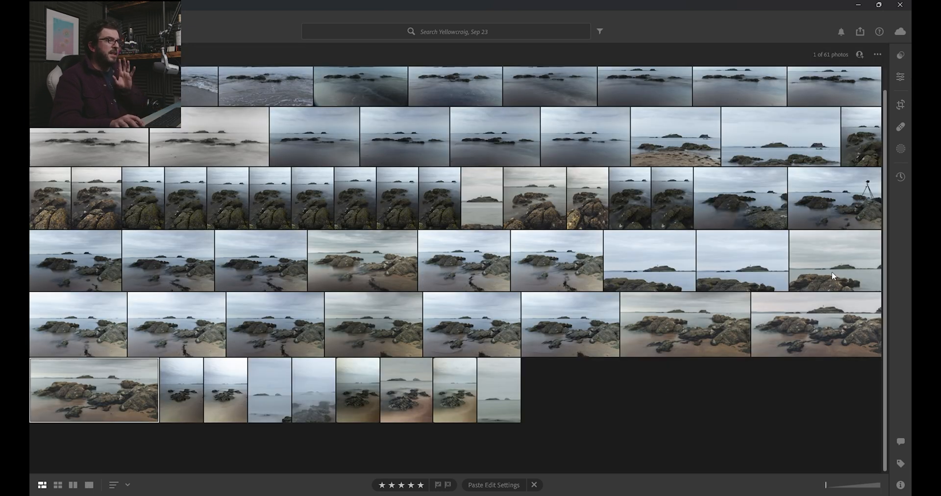
pyautogui.doubleClick(95, 390)
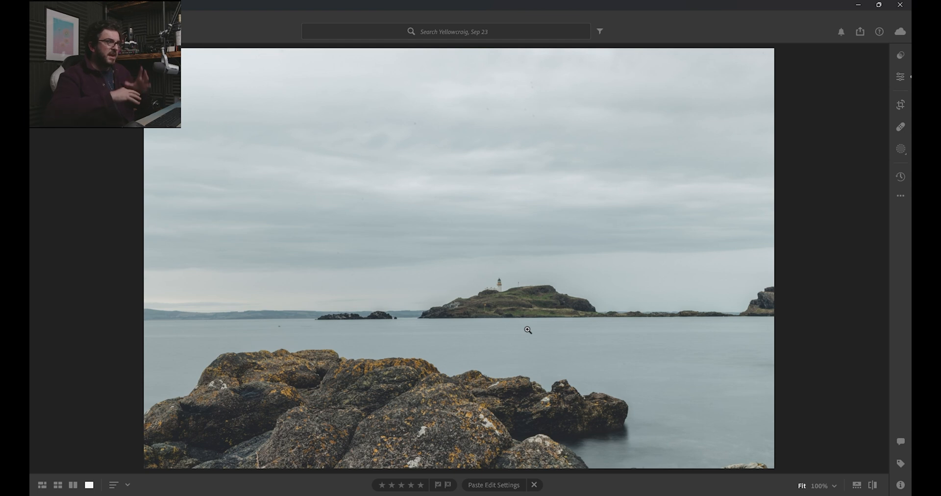
pyautogui.moveTo(523, 302)
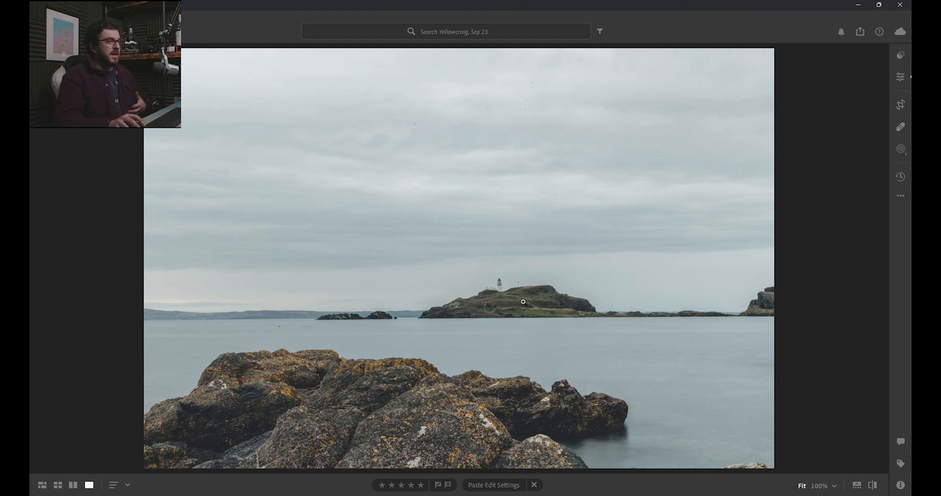
pyautogui.moveTo(447, 307)
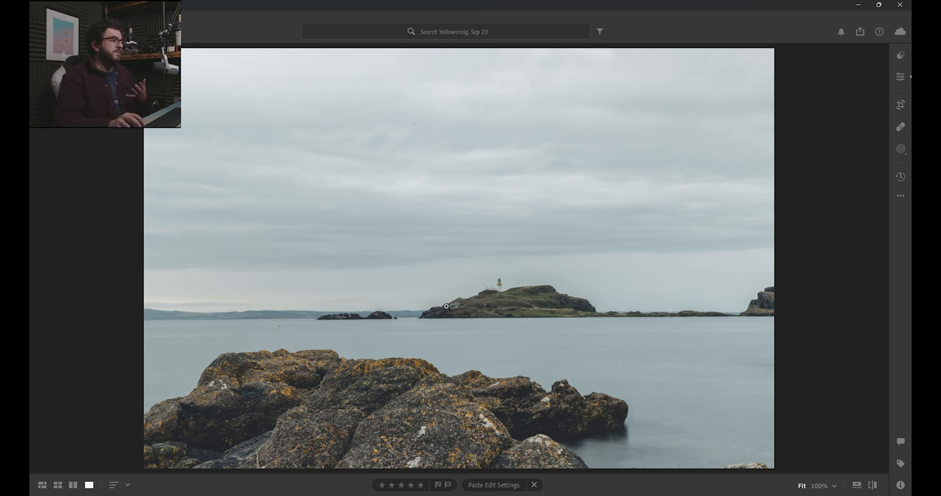
# Go back to the grid and open the wide rocky beach photo
pyautogui.rightClick(447, 307)
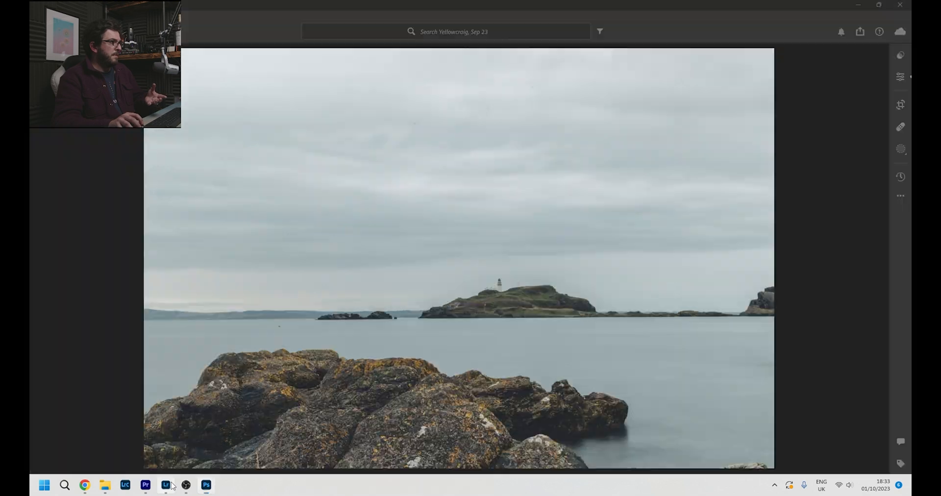
pyautogui.click(41, 485)
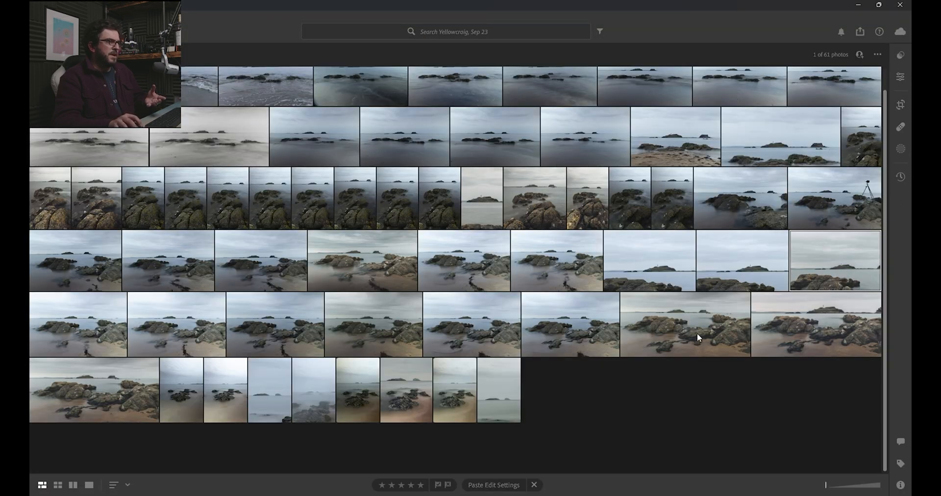
pyautogui.click(88, 485)
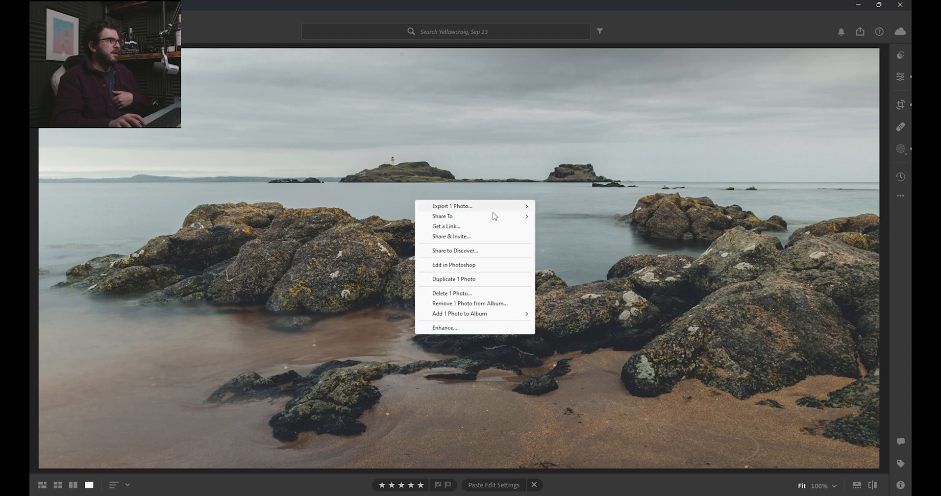
# Send the wide beach photo to Photoshop and select all of the lighthouse image
pyautogui.click(454, 264)
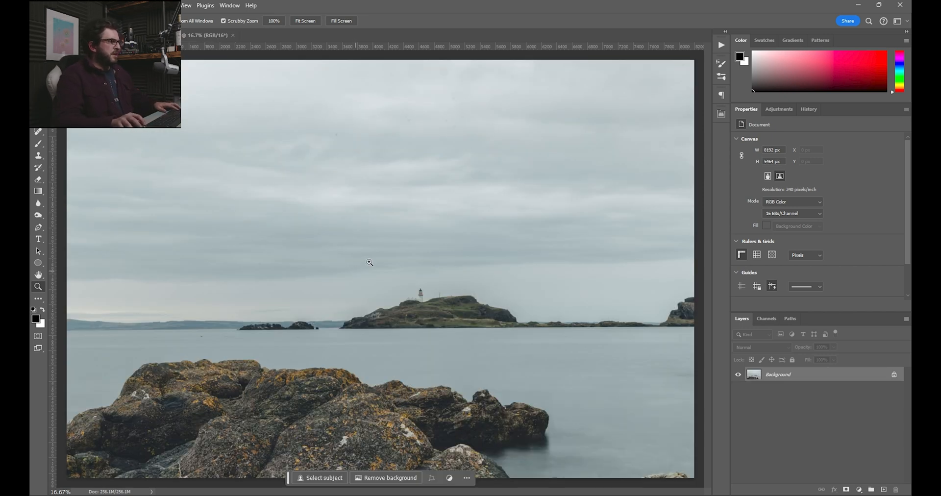
pyautogui.press('ctrl+a')
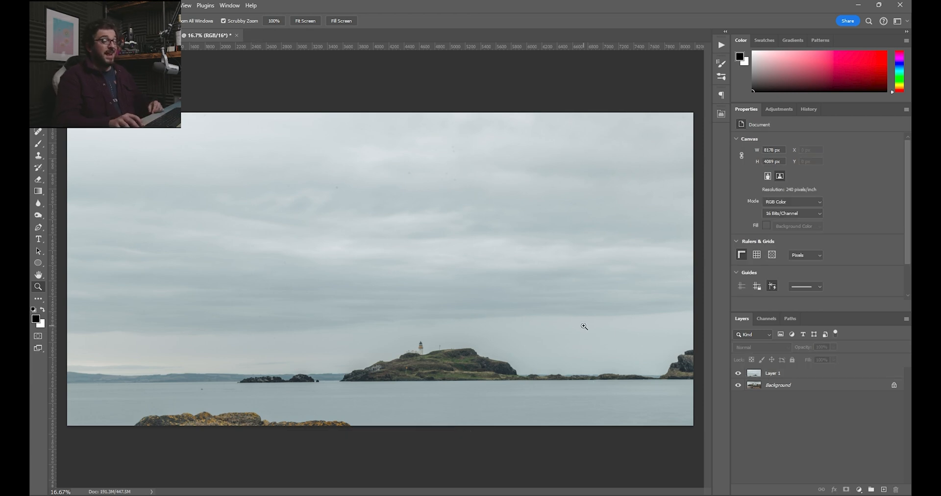
pyautogui.moveTo(733, 341)
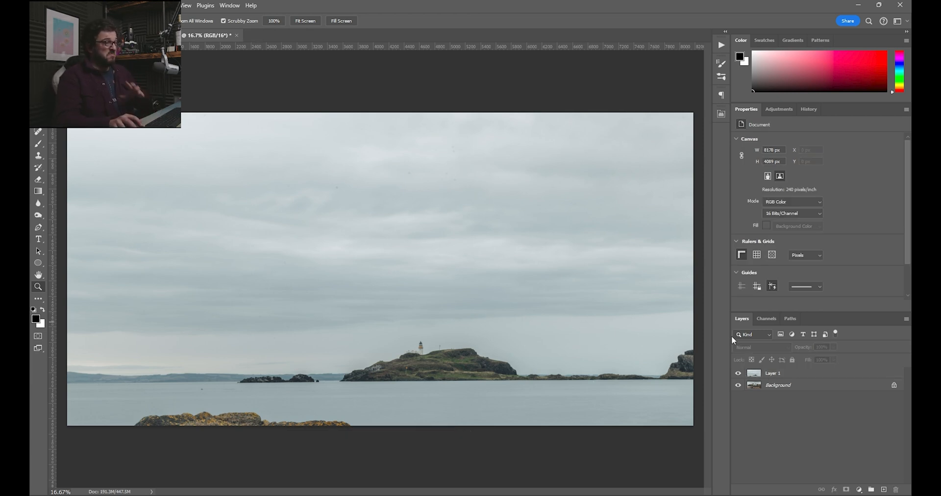
# Set the pasted lighthouse layer's blend mode to Difference
pyautogui.click(772, 373)
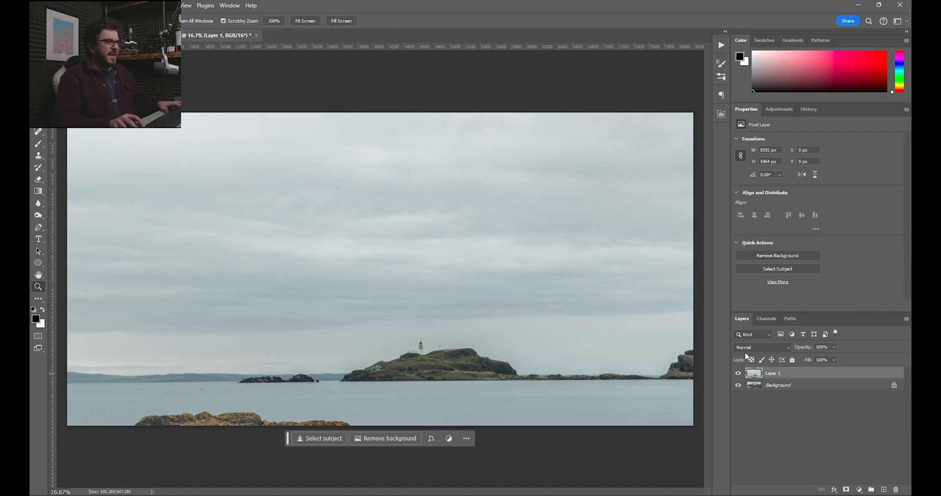
pyautogui.moveTo(763, 355)
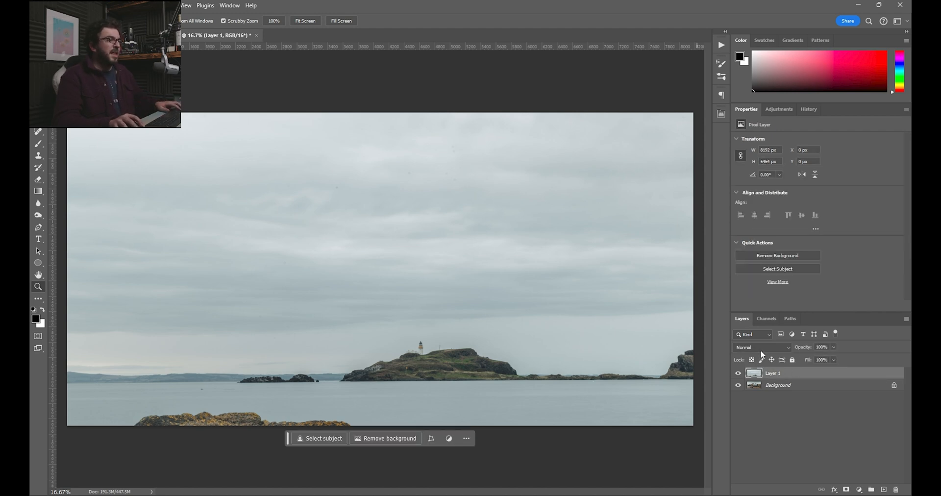
pyautogui.click(761, 347)
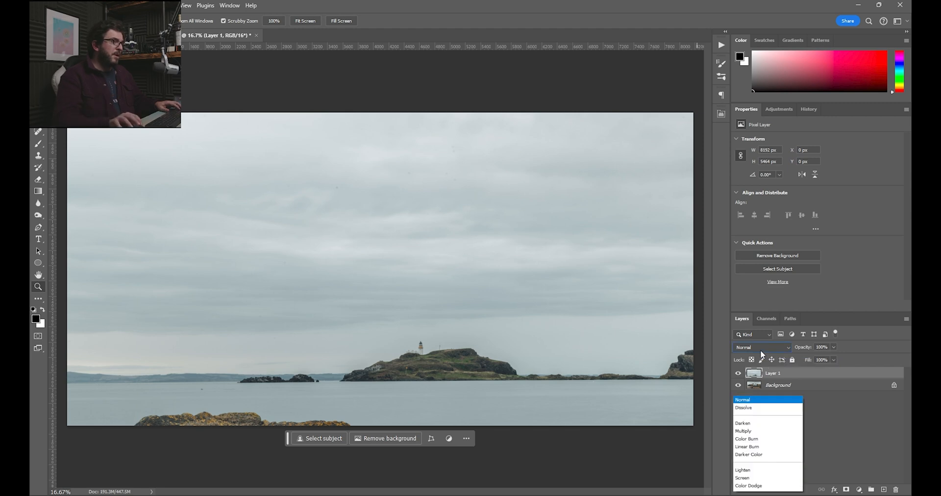
pyautogui.click(745, 424)
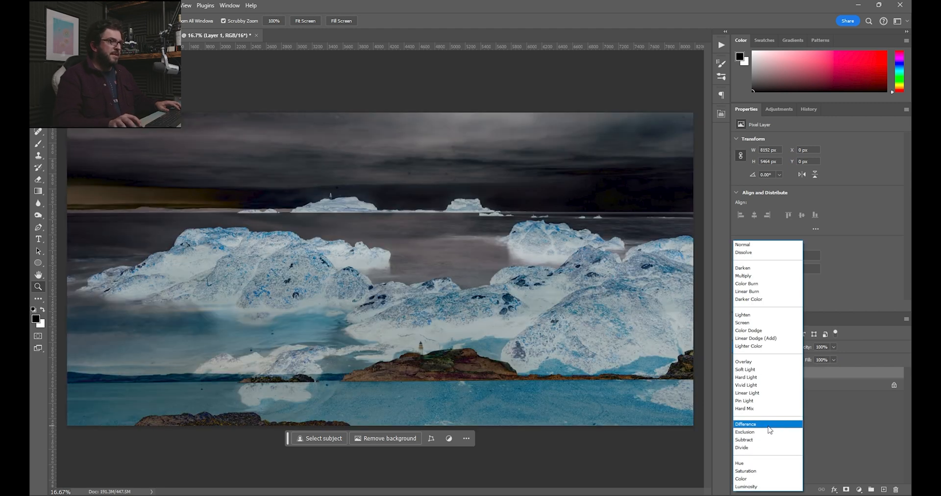
pyautogui.click(746, 424)
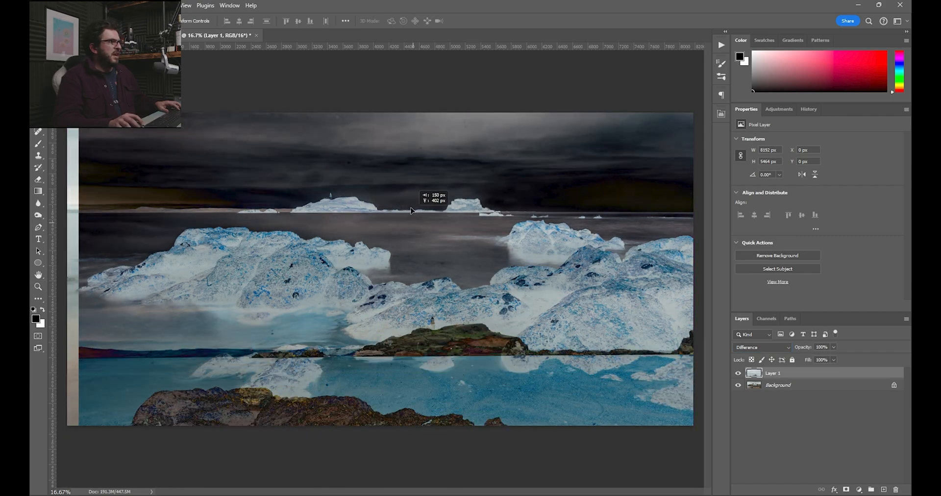
# Move the lighthouse layer to line up the island, then commit the placement
pyautogui.moveTo(412, 211); pyautogui.dragTo(423, 305)
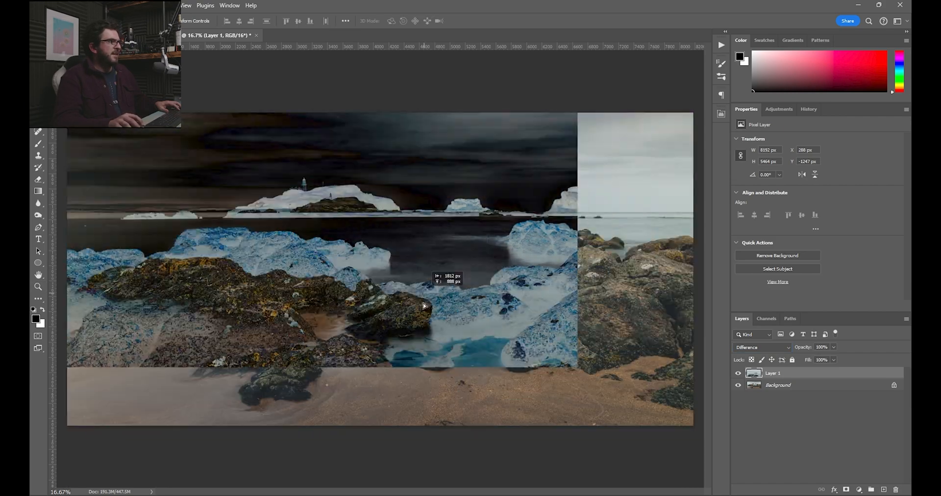
pyautogui.moveTo(423, 306); pyautogui.dragTo(546, 327)
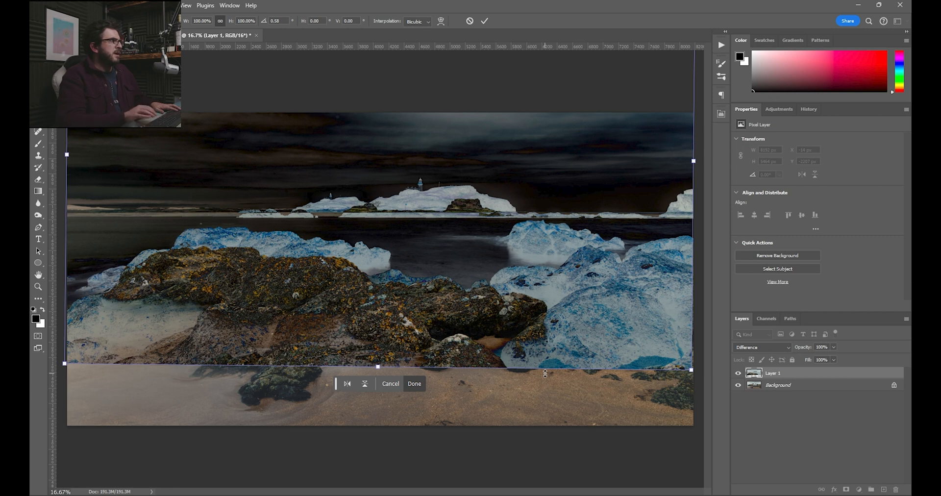
pyautogui.moveTo(595, 150)
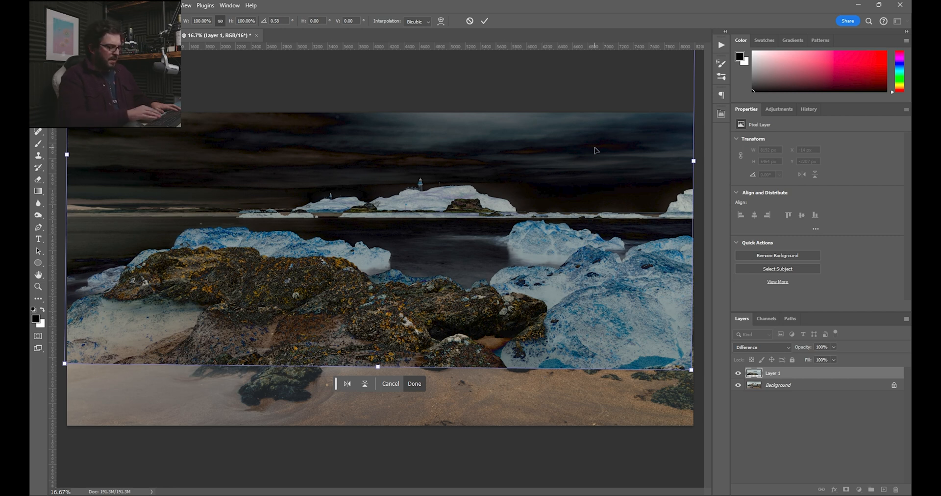
pyautogui.click(414, 383)
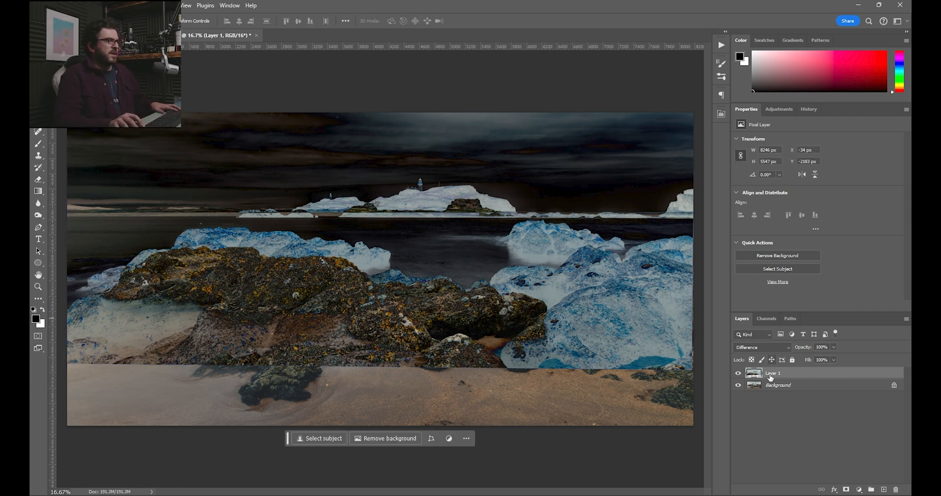
pyautogui.click(761, 347)
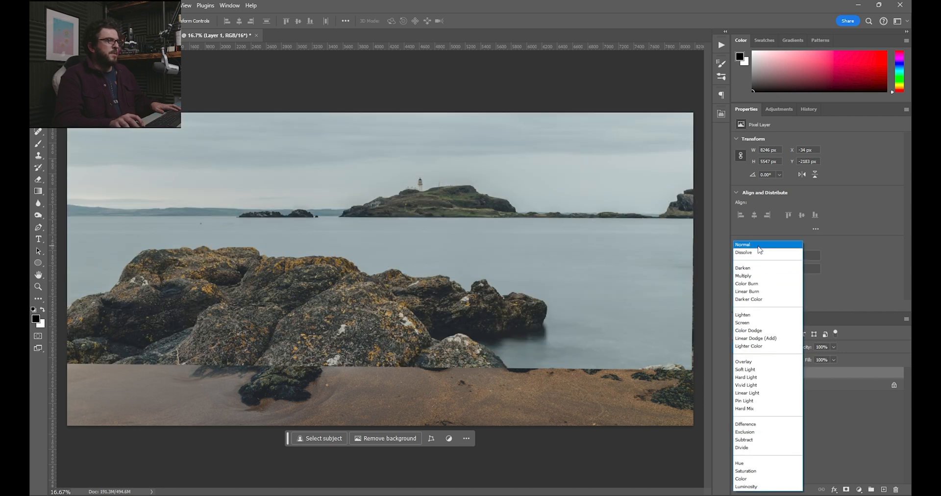
# Restore Normal blending and drag a gradient fading the lighthouse layer just below the horizon
pyautogui.click(743, 245)
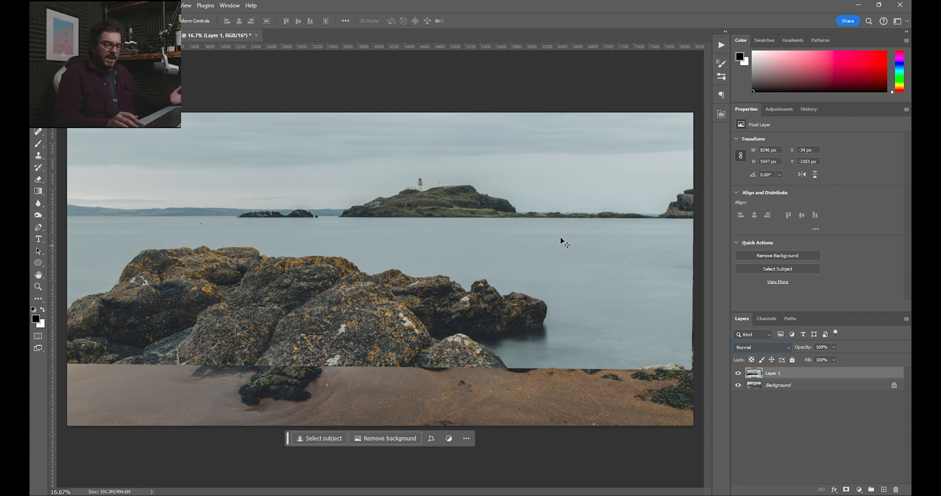
pyautogui.moveTo(102, 252)
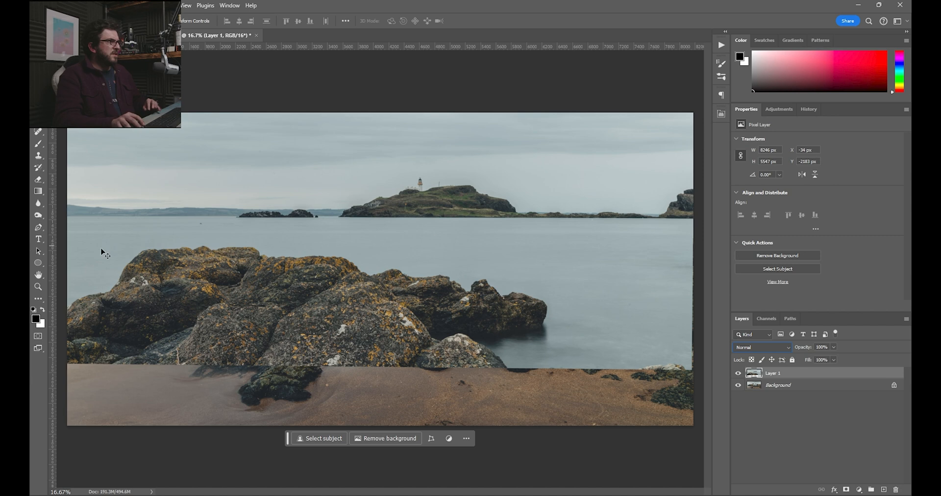
pyautogui.moveTo(785, 422)
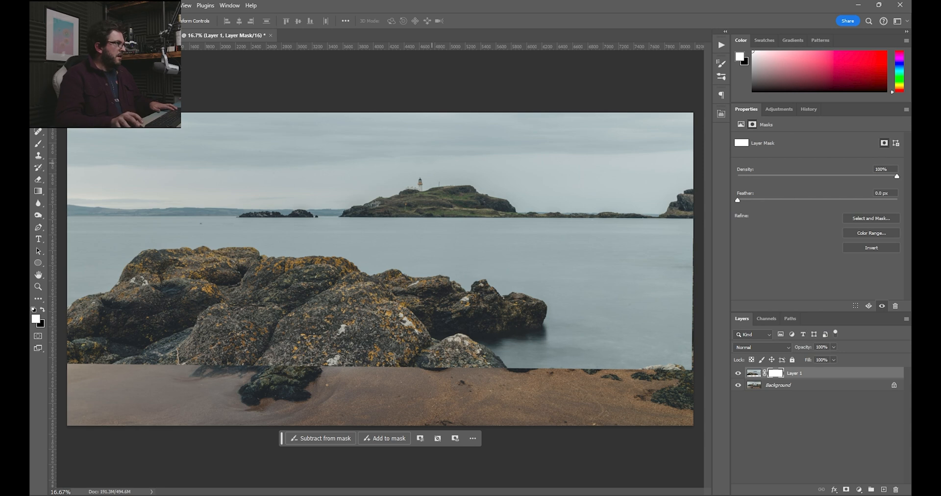
pyautogui.moveTo(38, 193)
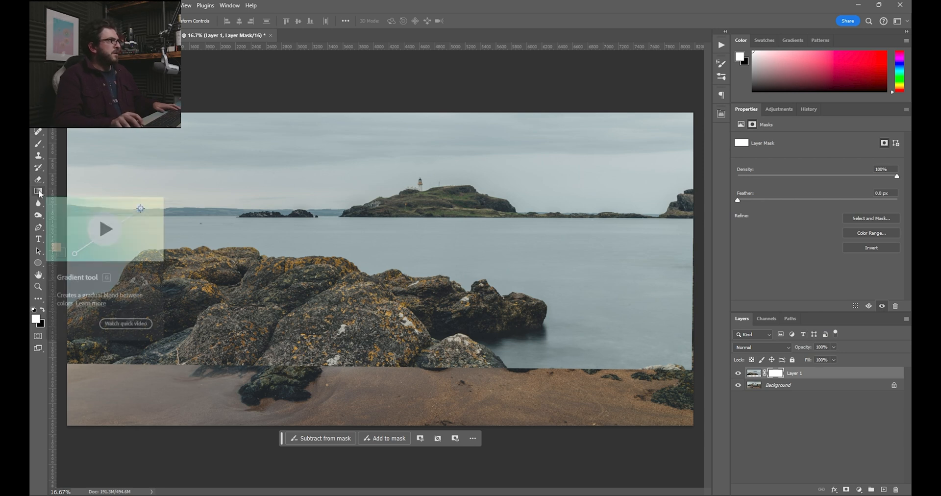
pyautogui.click(37, 191)
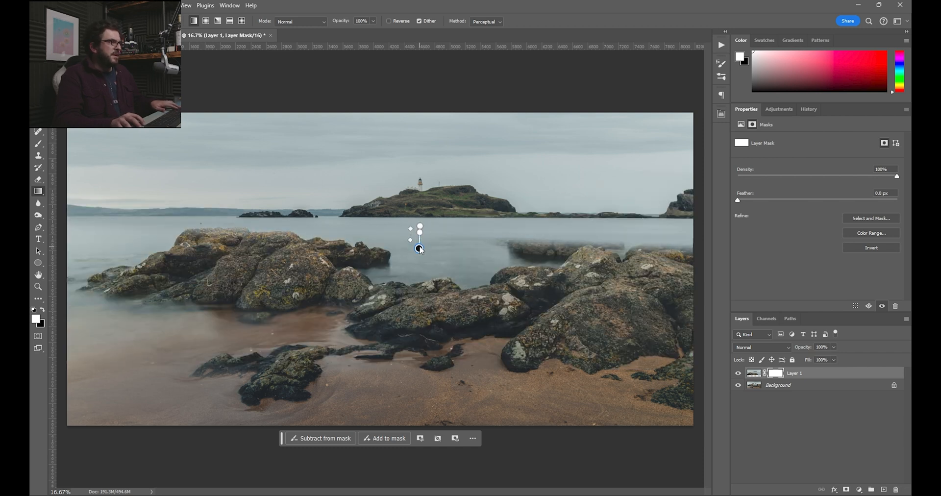
pyautogui.moveTo(419, 249); pyautogui.dragTo(421, 242)
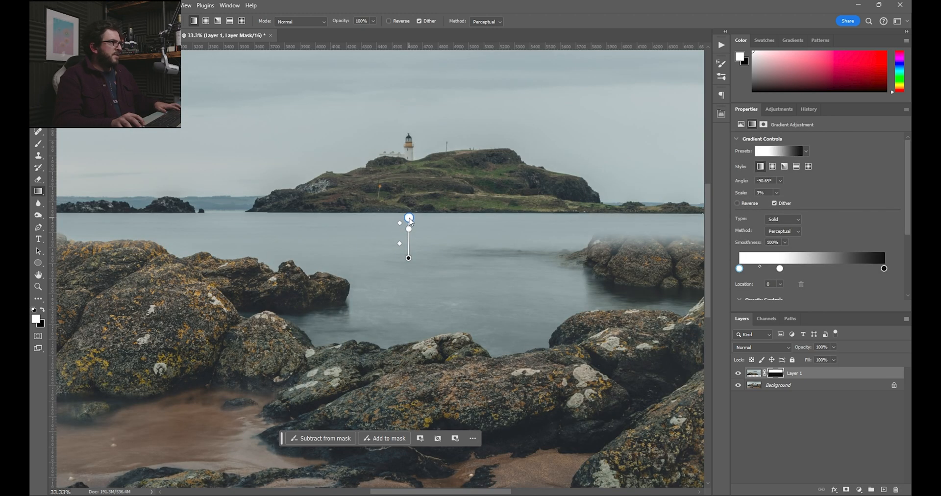
pyautogui.moveTo(408, 259); pyautogui.dragTo(408, 240)
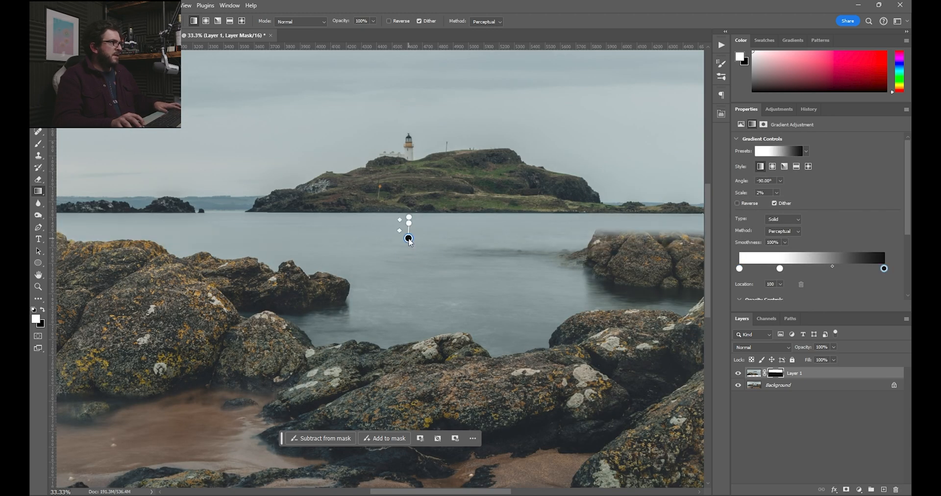
pyautogui.moveTo(409, 240); pyautogui.dragTo(409, 227)
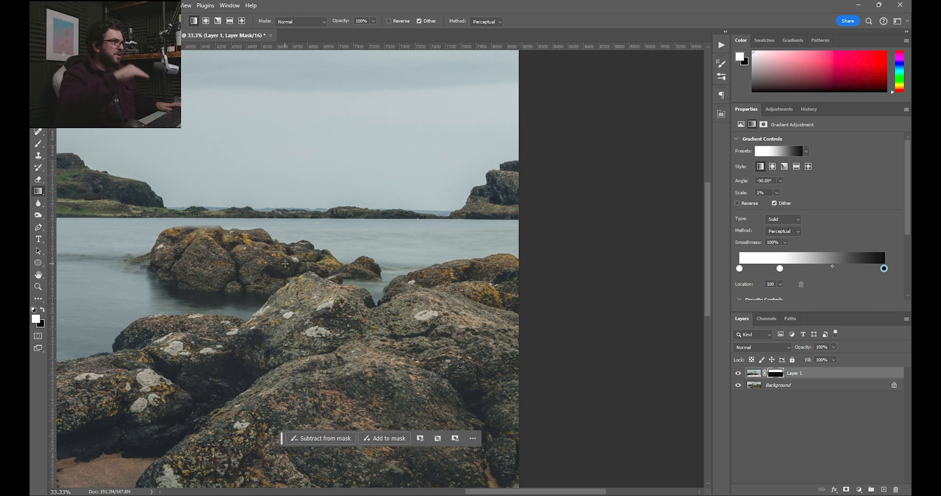
# Drag across the canvas along the rock edges where they meet the sea
pyautogui.moveTo(285, 264); pyautogui.dragTo(133, 245)
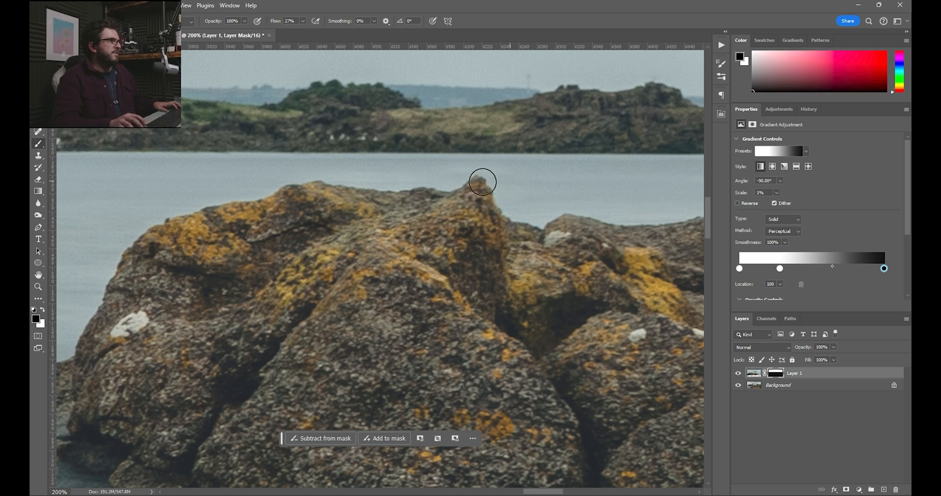
pyautogui.moveTo(415, 198)
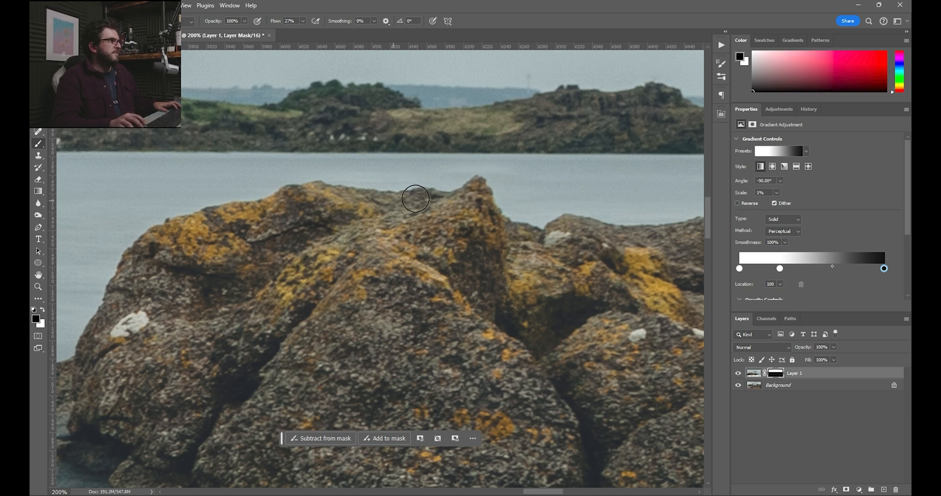
pyautogui.moveTo(500, 246)
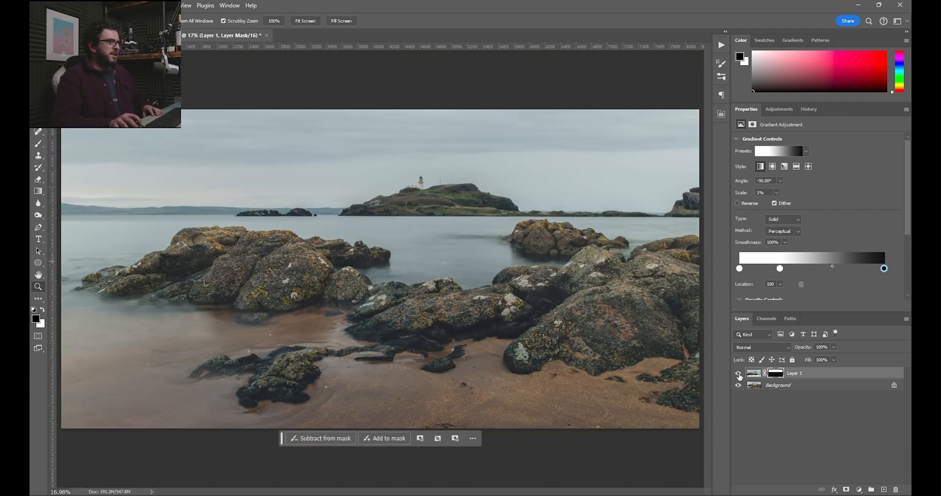
pyautogui.click(738, 376)
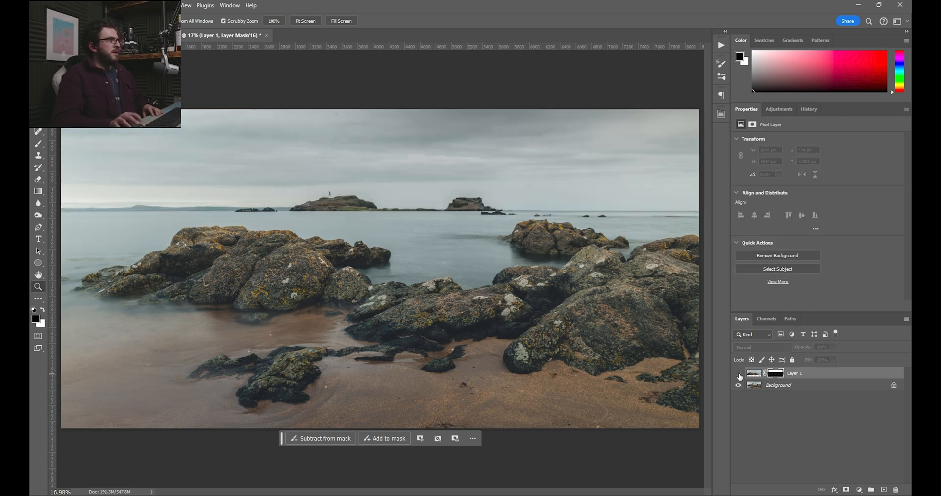
pyautogui.click(739, 376)
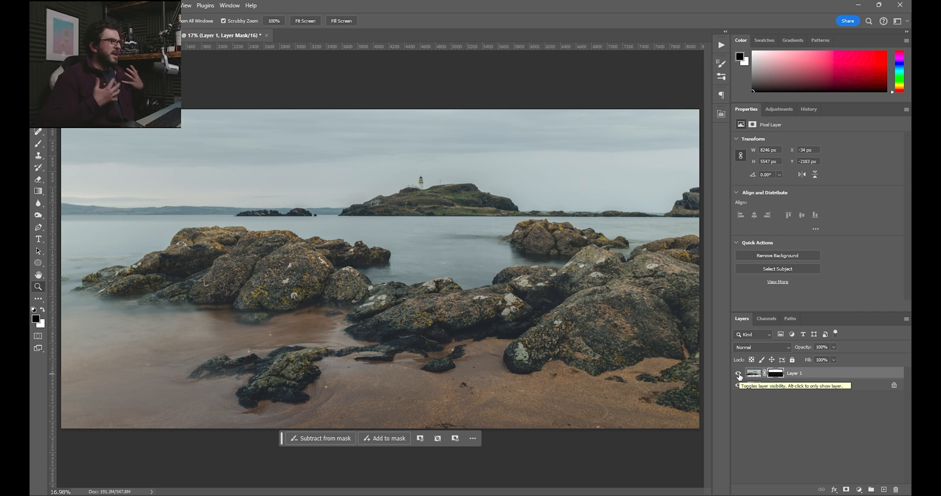
pyautogui.click(739, 373)
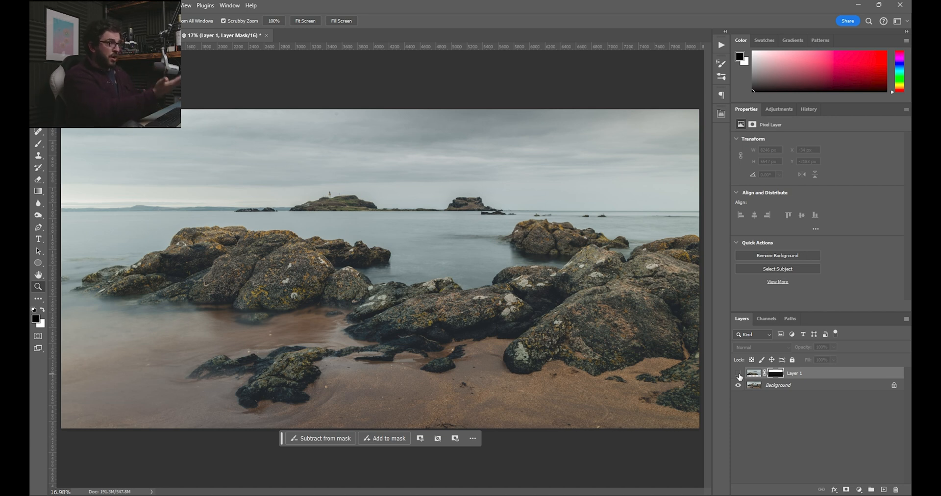
pyautogui.click(738, 373)
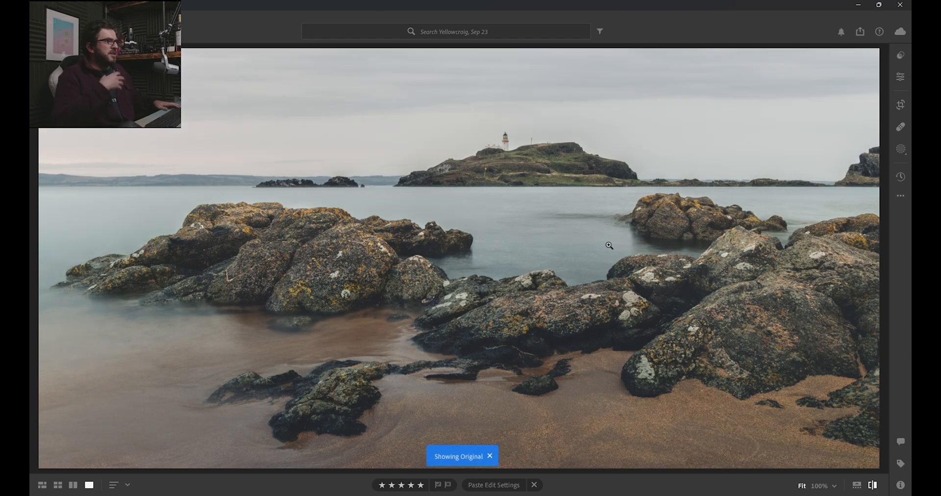
# Turn off Showing Original and view the A5 - RAW - 1/2 preset at Amount 46
pyautogui.click(490, 456)
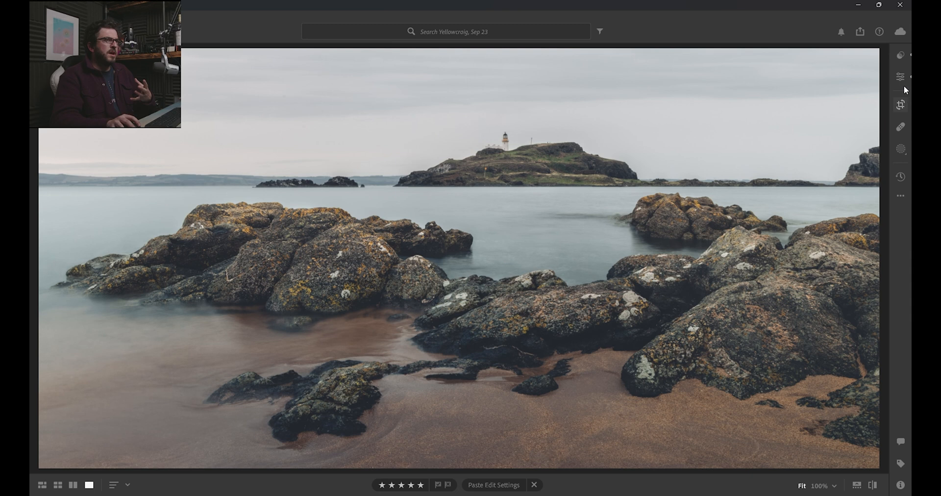
pyautogui.click(900, 77)
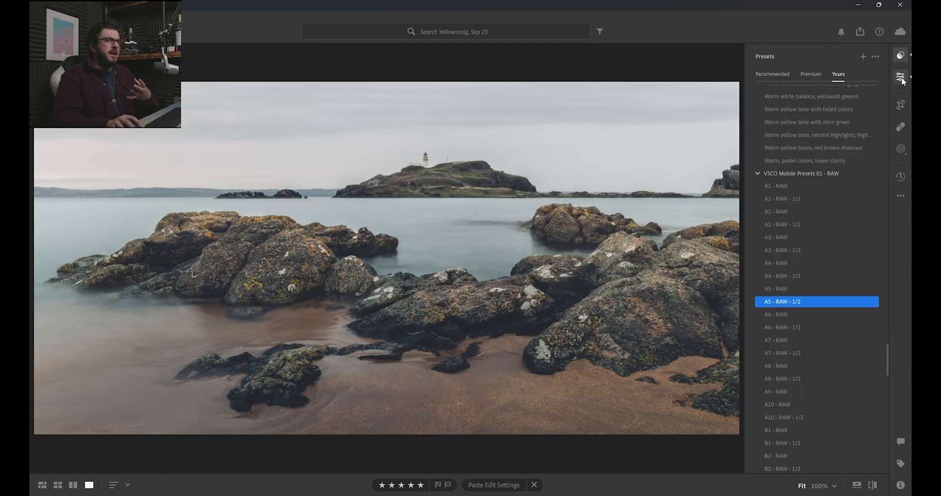
pyautogui.click(900, 77)
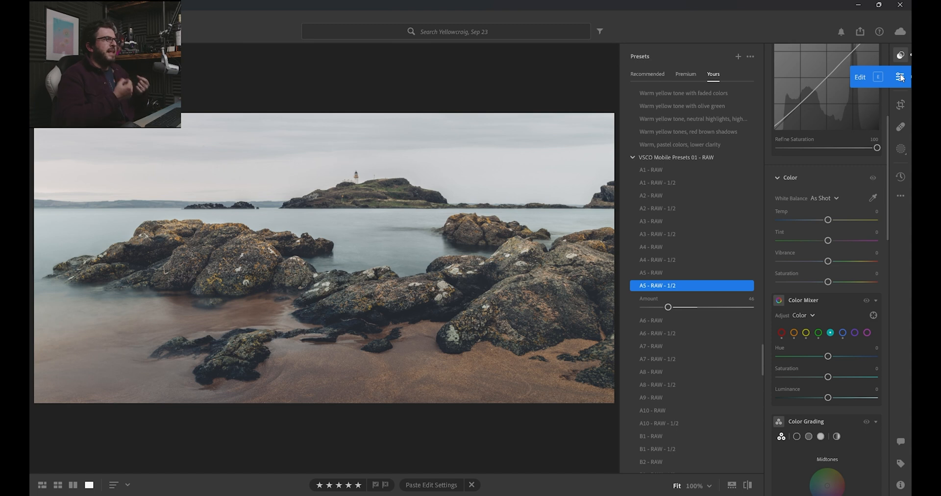
pyautogui.click(900, 77)
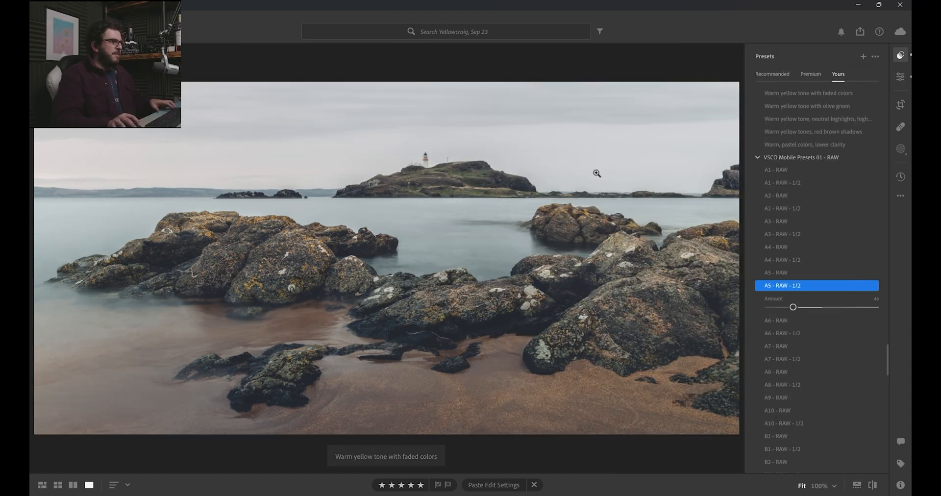